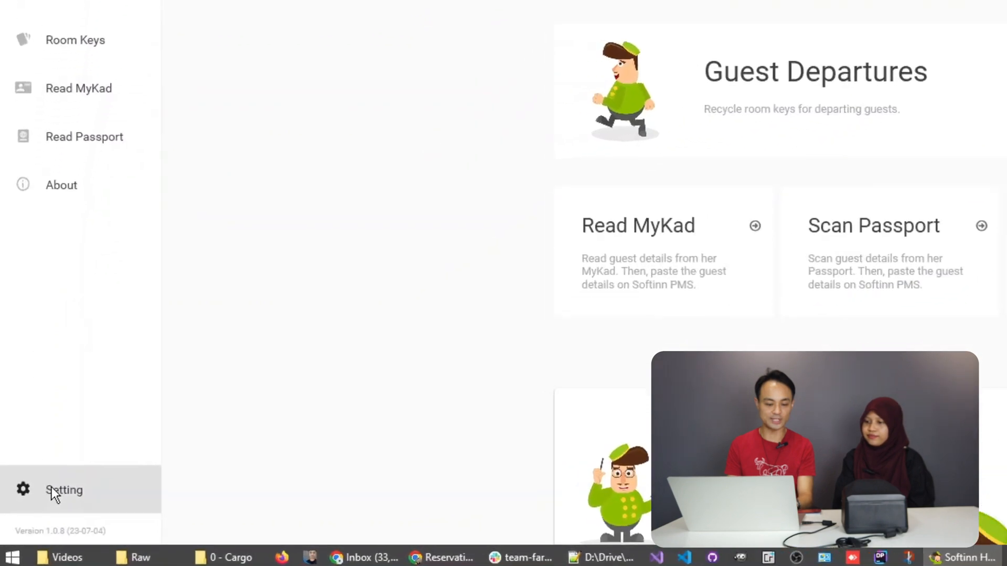
# Step: Open the kiosk Settings page listing app, hardware and payment options
pyautogui.click(64, 490)
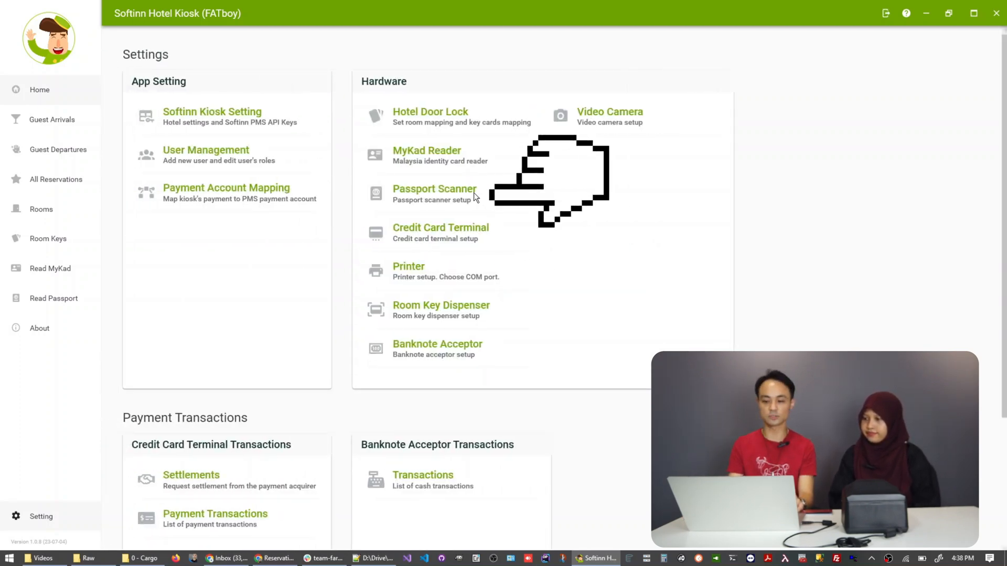
# Step: Choose Plustek as the passport scanner and save the hardware setting
pyautogui.click(434, 188)
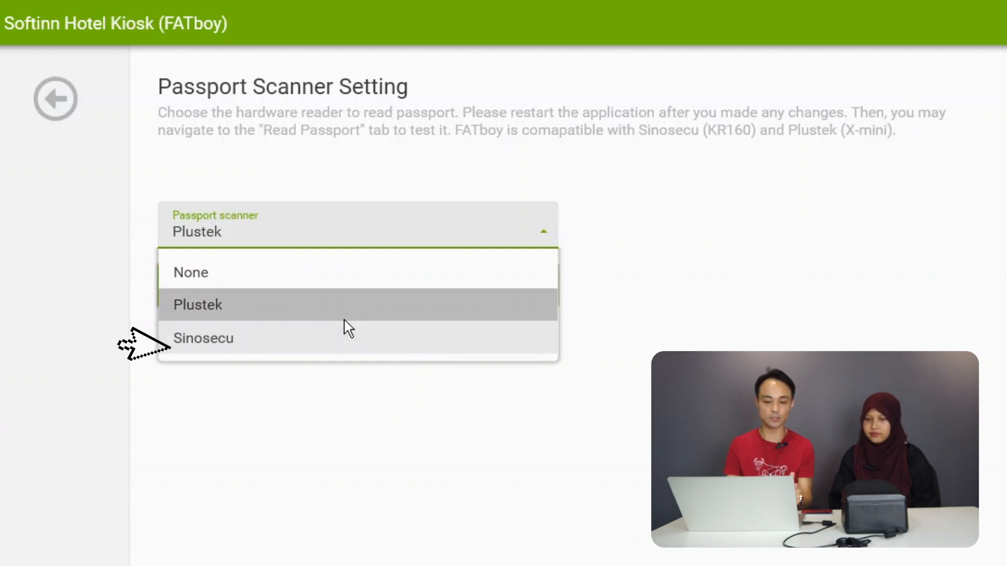
pyautogui.click(197, 304)
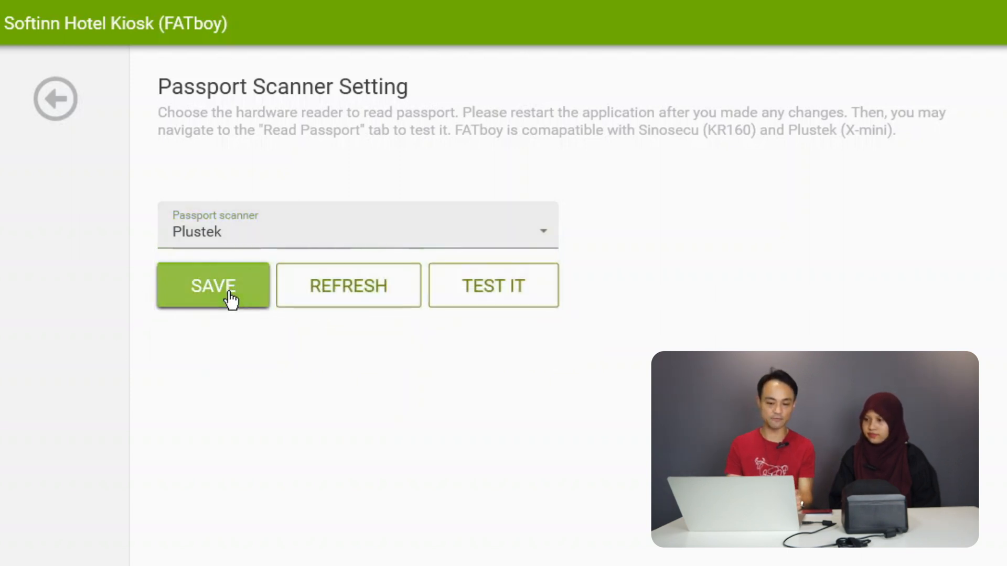
pyautogui.click(212, 285)
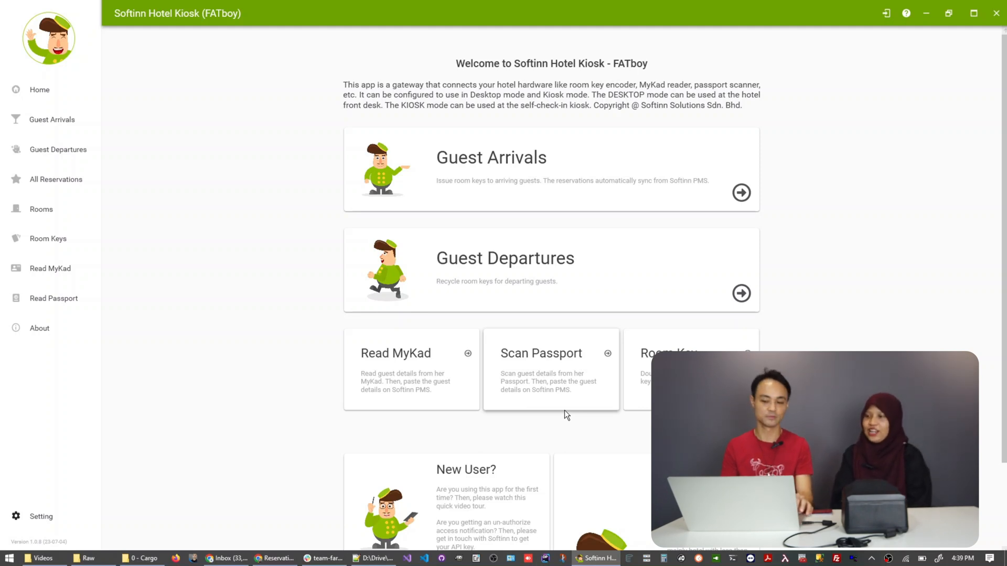
pyautogui.moveTo(224, 366)
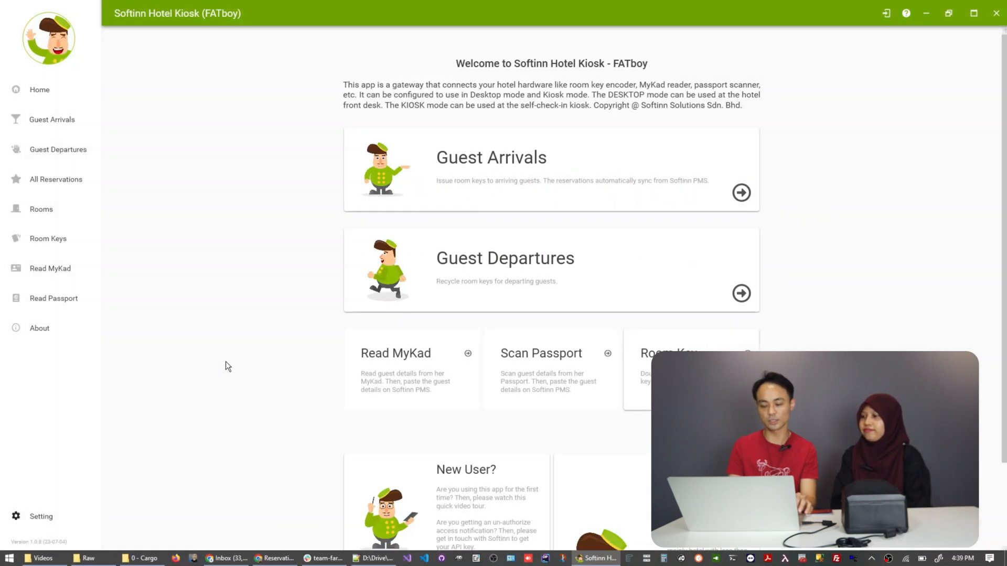
pyautogui.moveTo(230, 307)
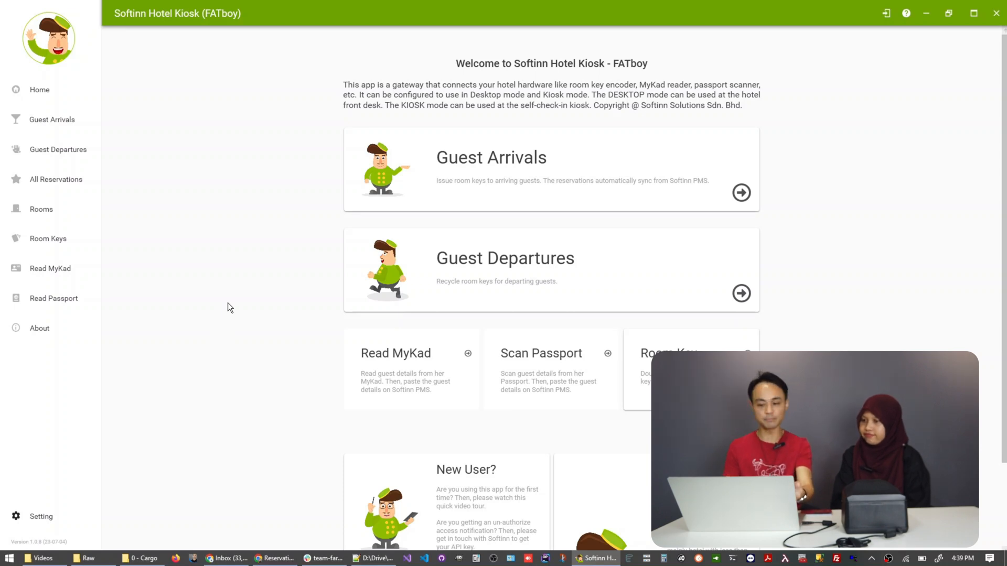
pyautogui.scroll(-3)
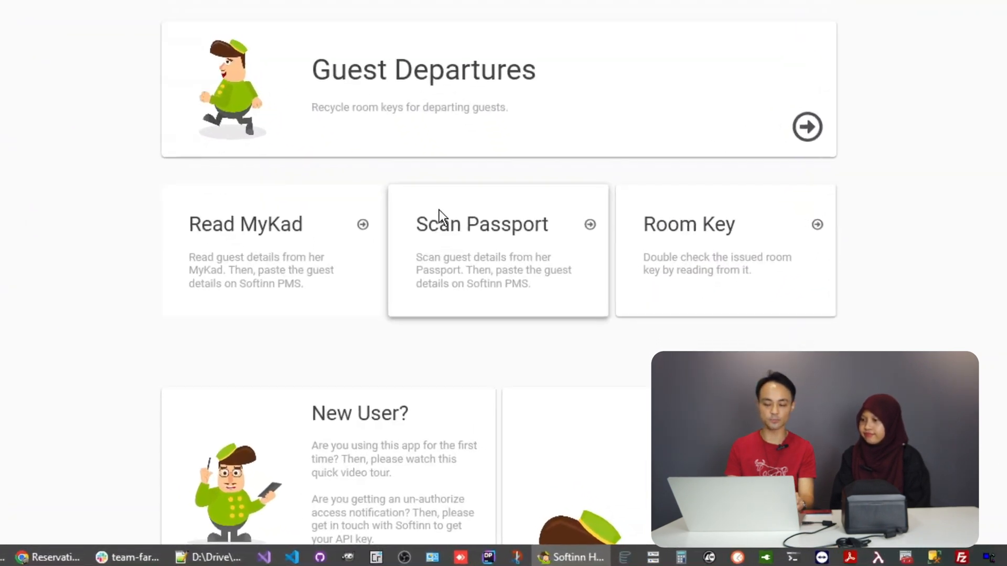
# Step: Scan the passport and copy the extracted guest details to the clipboard
pyautogui.click(497, 250)
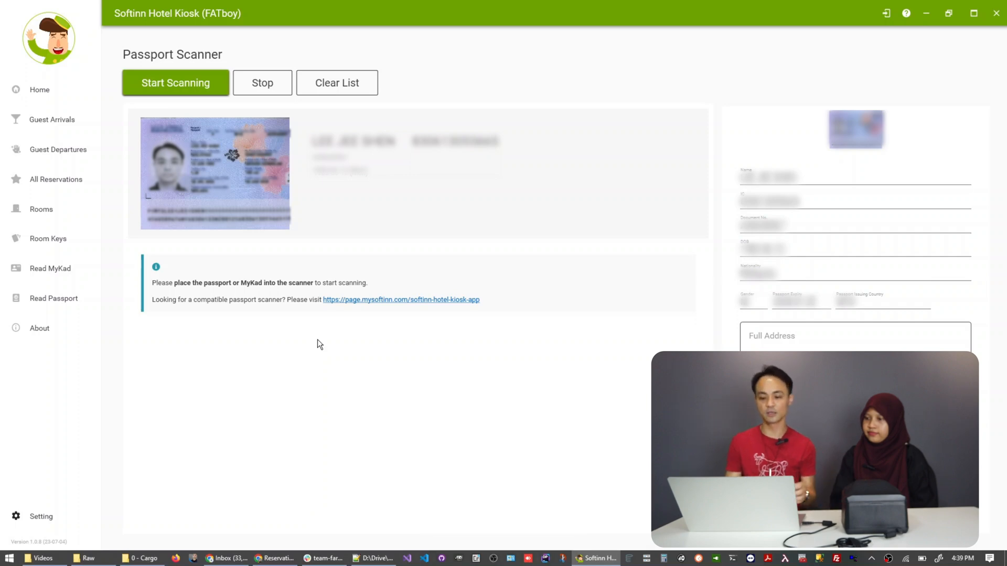
pyautogui.moveTo(311, 317)
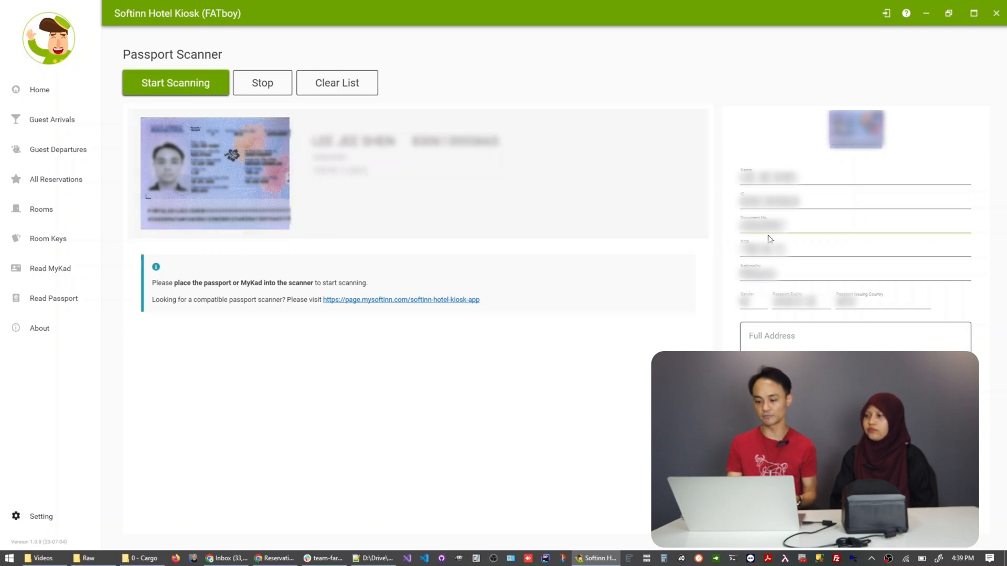
pyautogui.moveTo(784, 288)
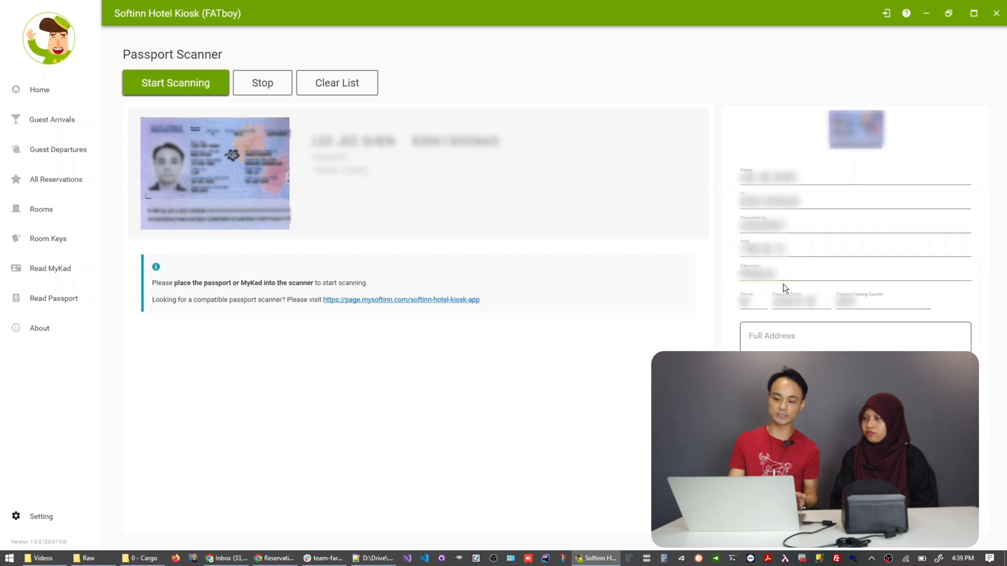
pyautogui.moveTo(795, 317)
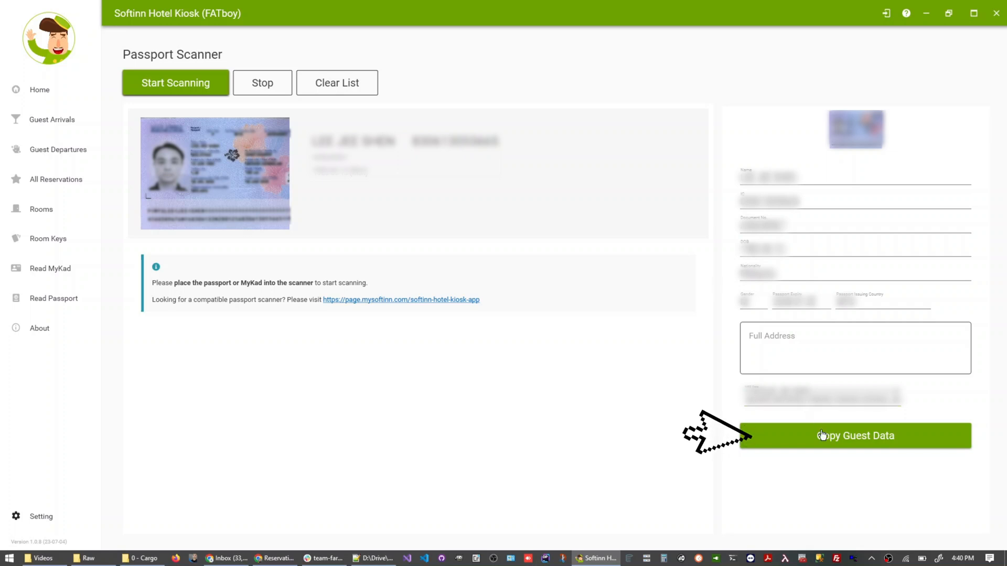
pyautogui.click(855, 436)
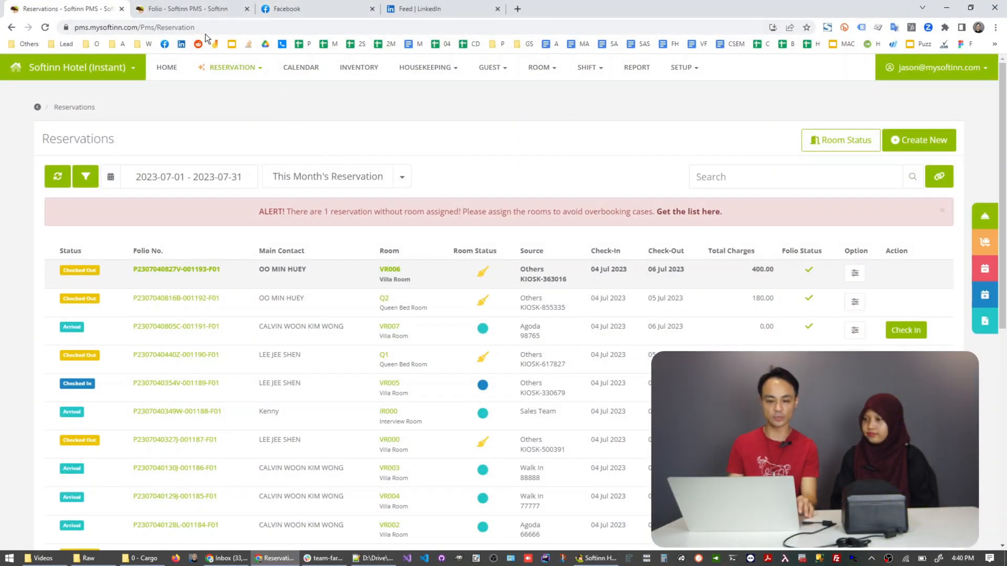
# Step: Create a new Walk In reservation from the Softinn PMS reservations list
pyautogui.click(176, 270)
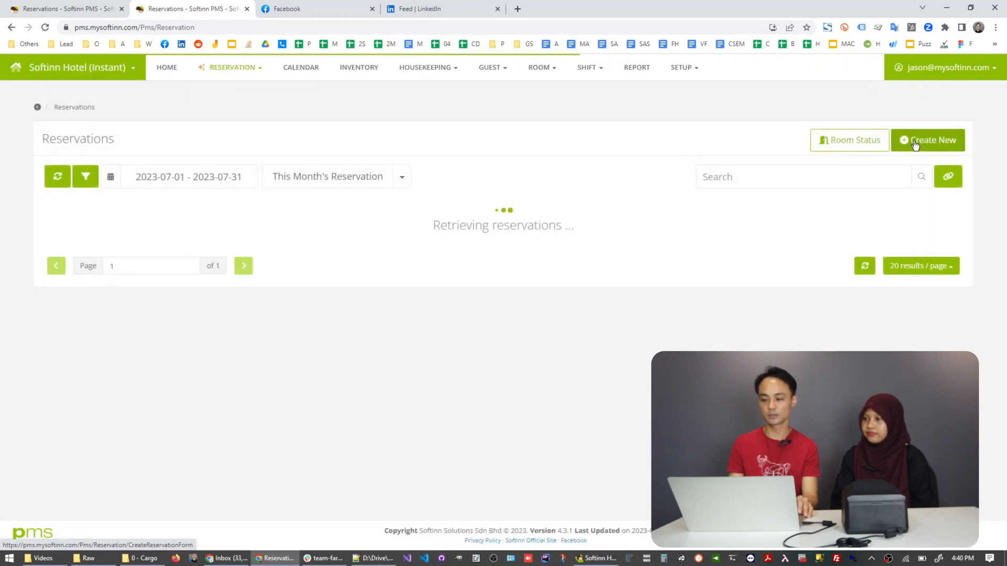
pyautogui.click(929, 140)
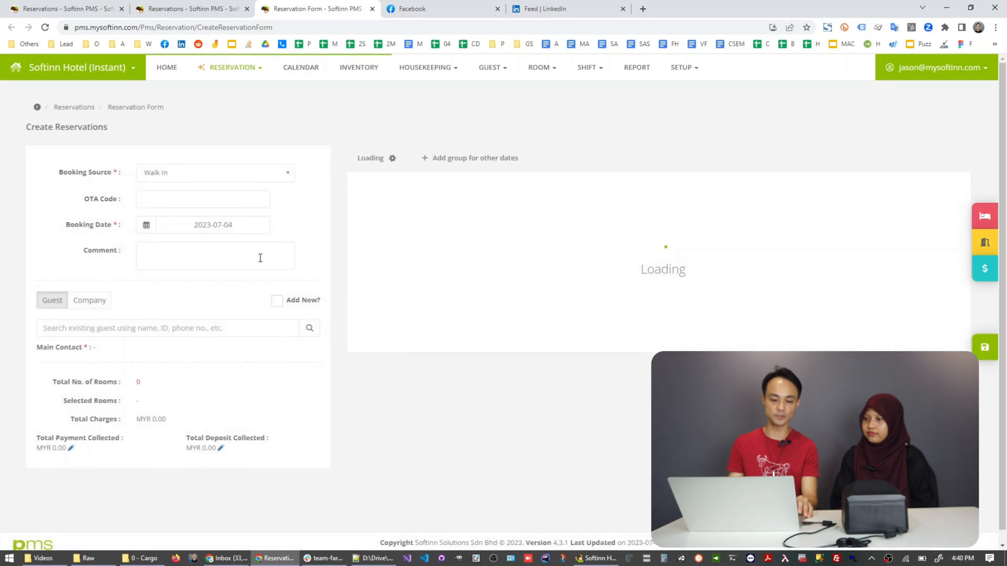
# Step: Add a new guest with the pasted name, ID and date of birth, then return to the kiosk
pyautogui.click(277, 301)
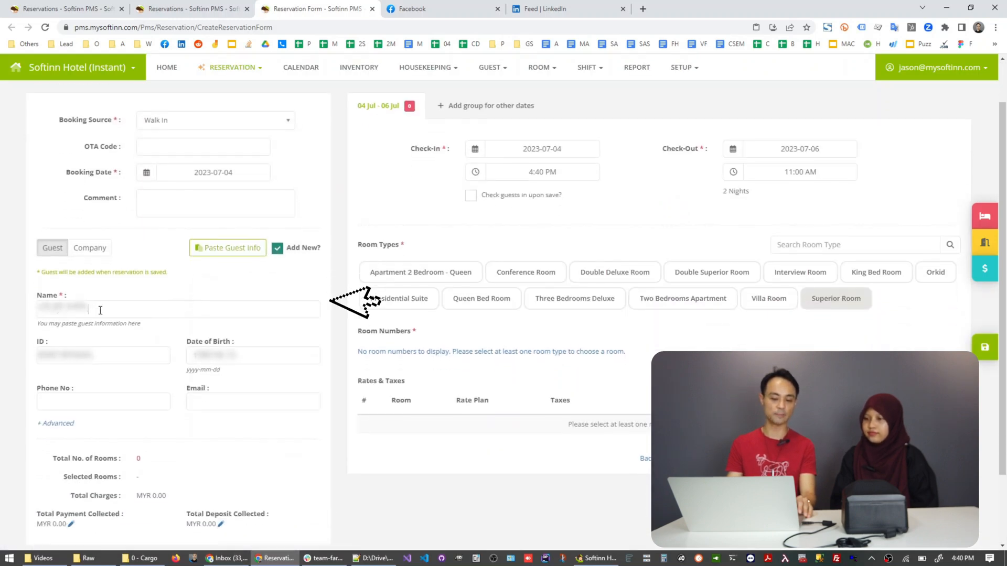
pyautogui.click(103, 356)
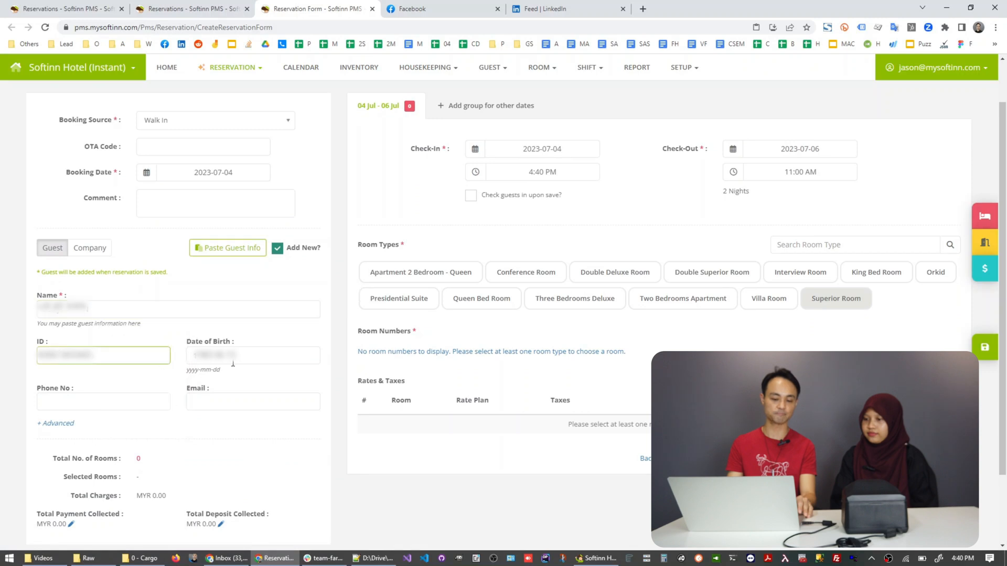
pyautogui.click(253, 355)
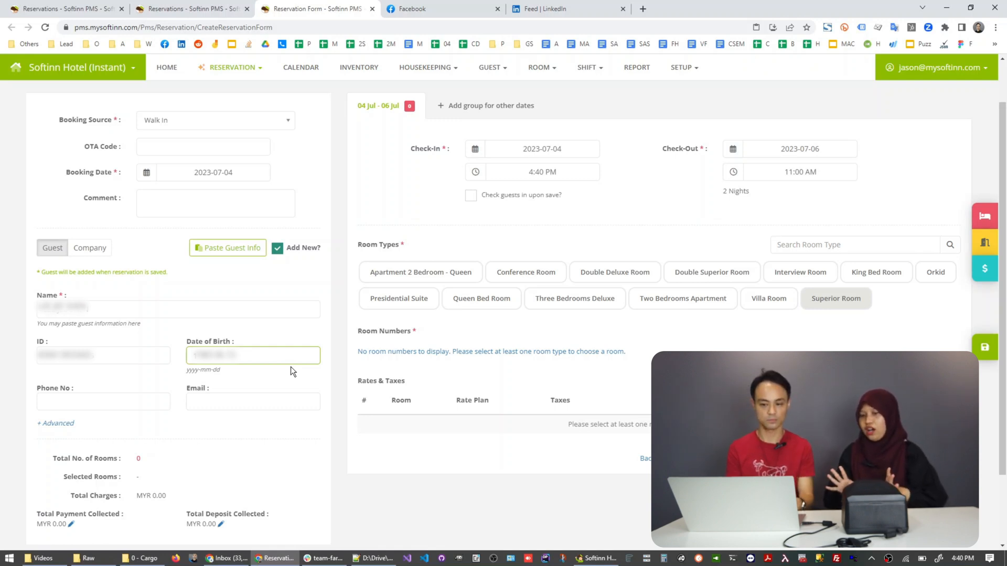
pyautogui.click(597, 558)
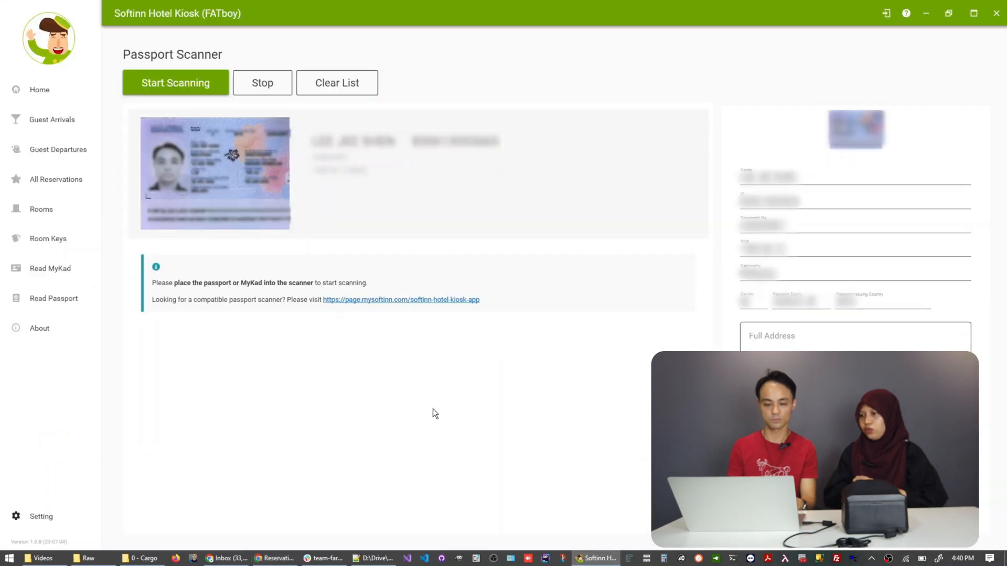
# Step: Return to the kiosk home welcome page after browsing a passport reader product page
pyautogui.click(39, 89)
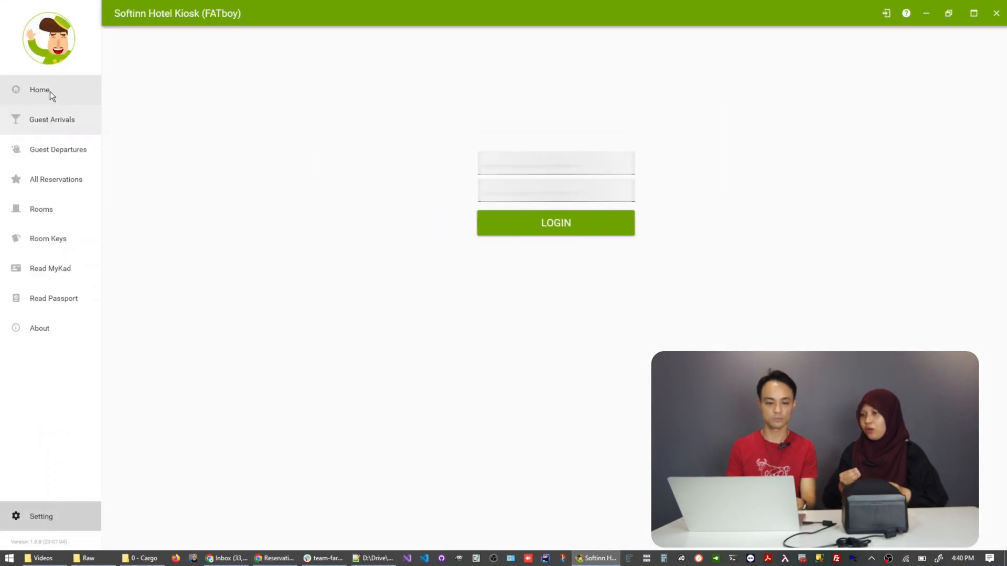
pyautogui.click(39, 89)
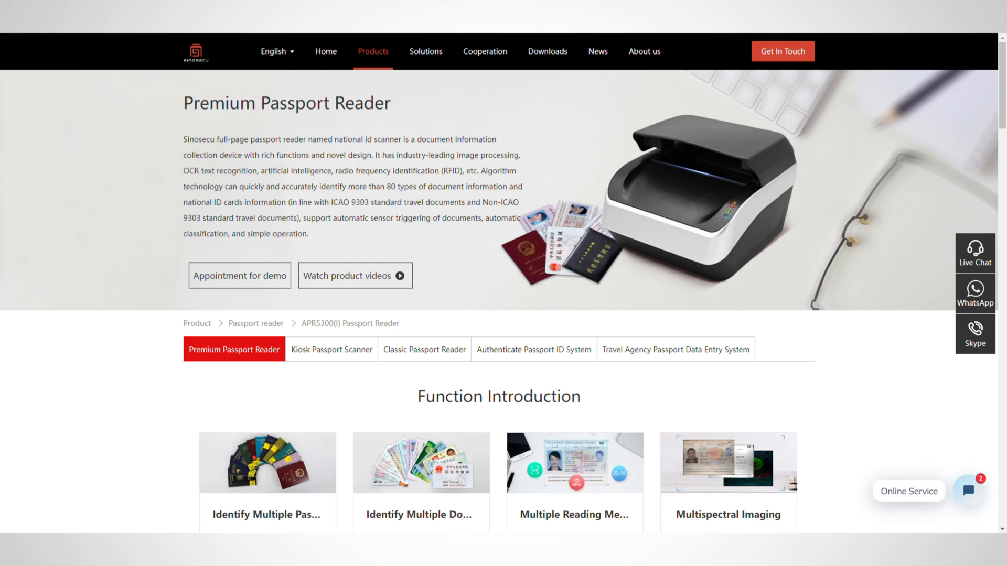
pyautogui.scroll(-3)
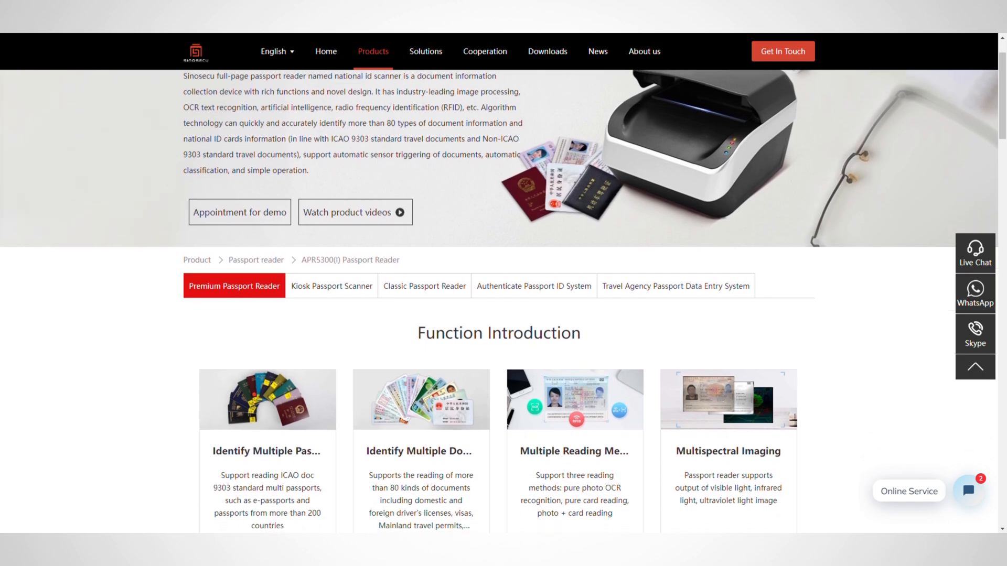
pyautogui.scroll(-3)
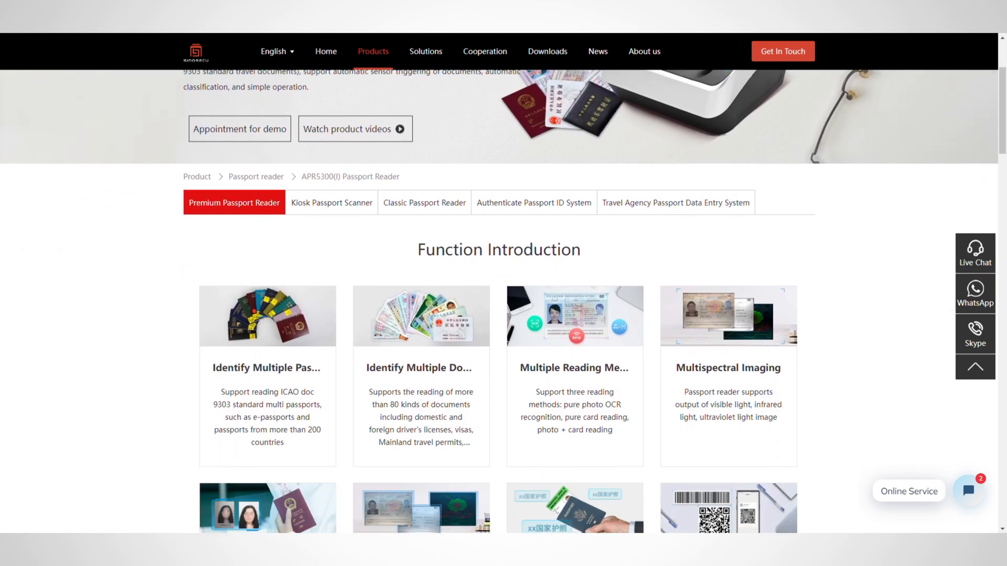
pyautogui.scroll(-3)
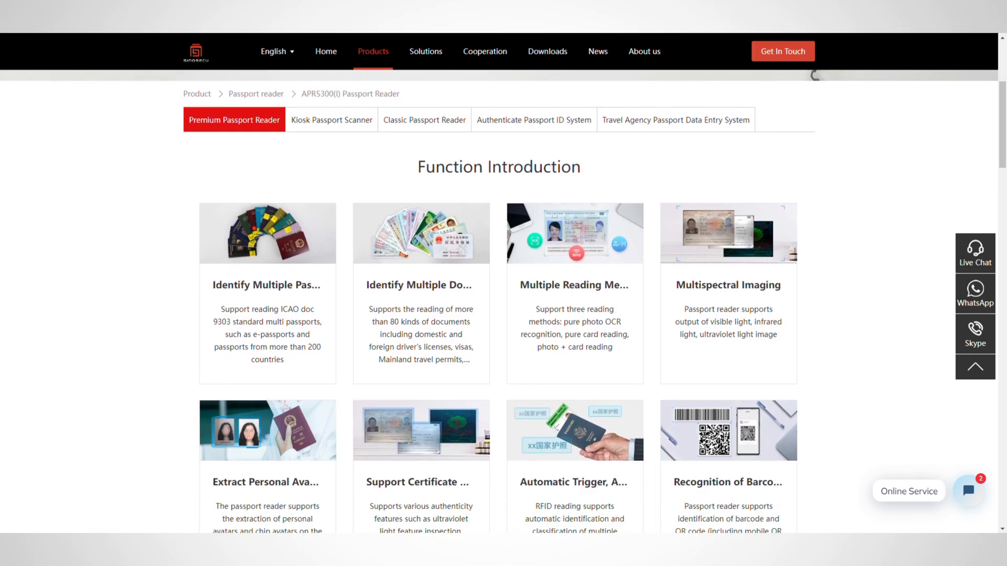
pyautogui.click(596, 557)
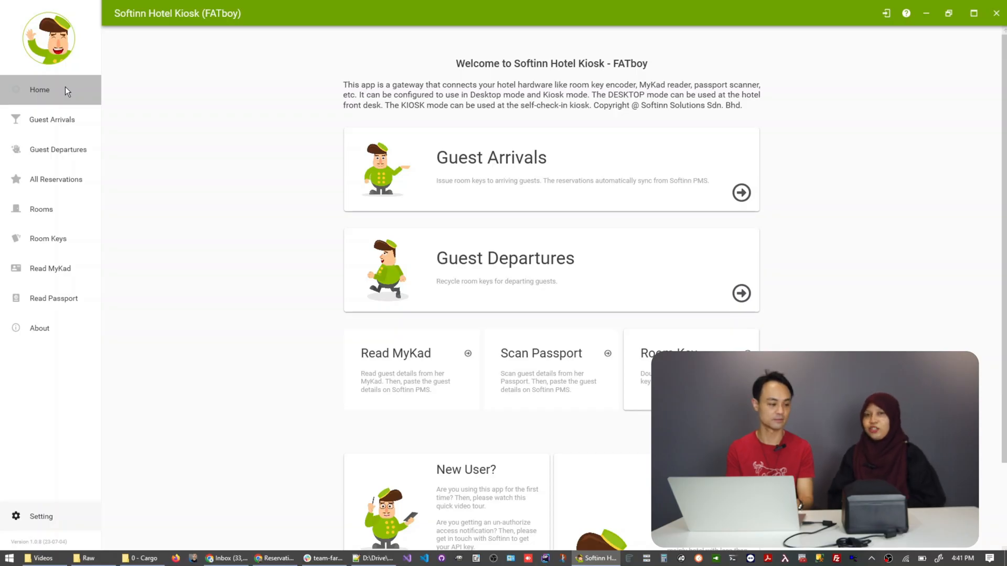